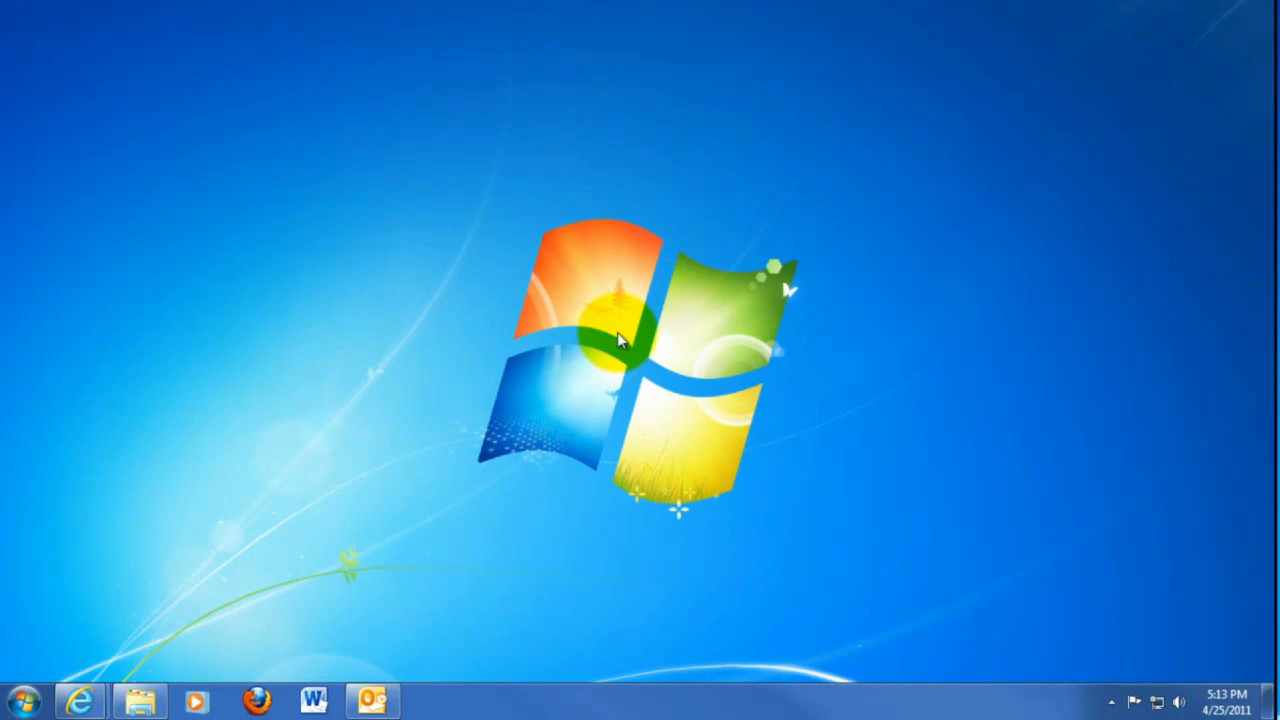
Open Personalization from the desktop's right-click menu.
right_click(620, 338)
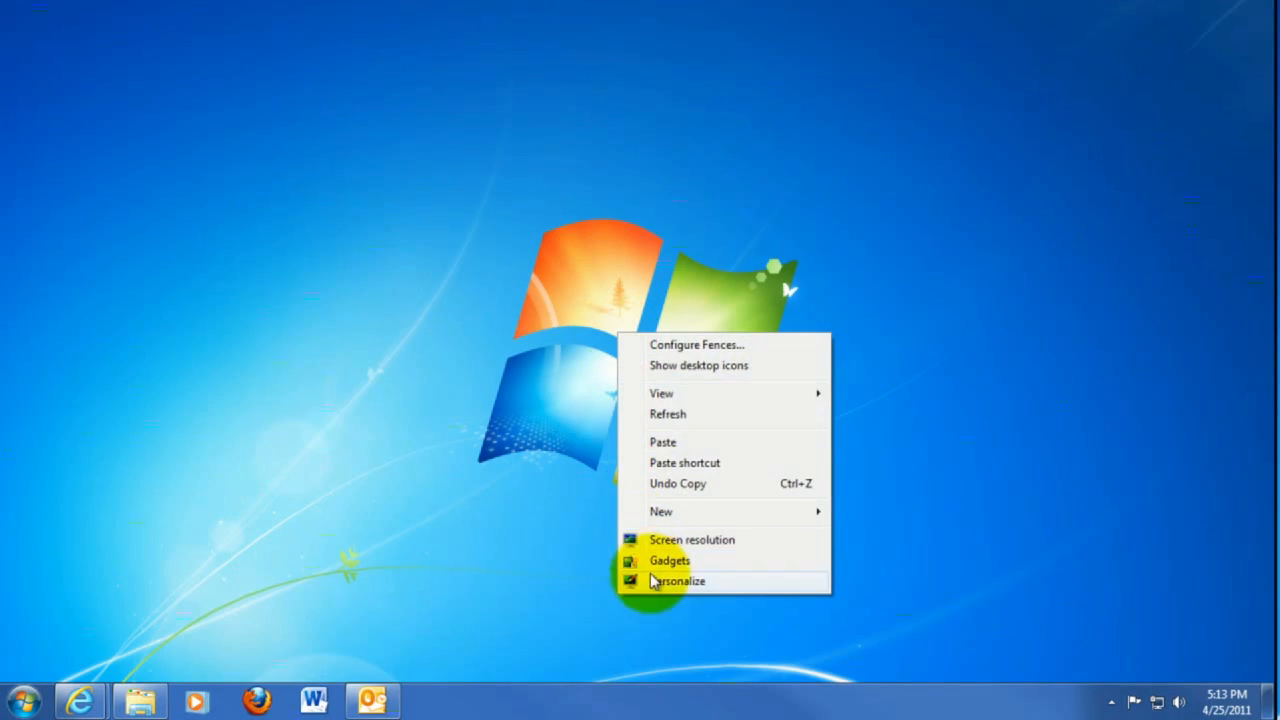
click(681, 581)
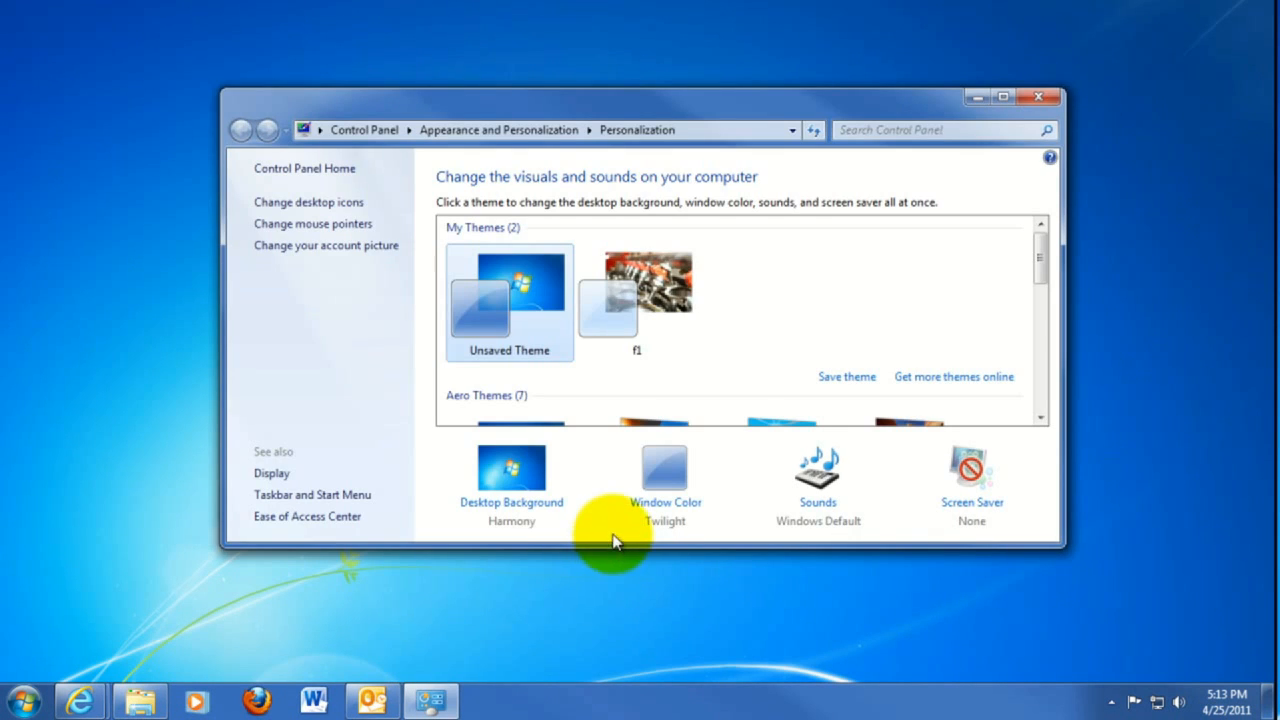
Open Window Color, preview Lime, Pumpkin, Ruby and Fuchsia, then return to Twilight.
click(665, 468)
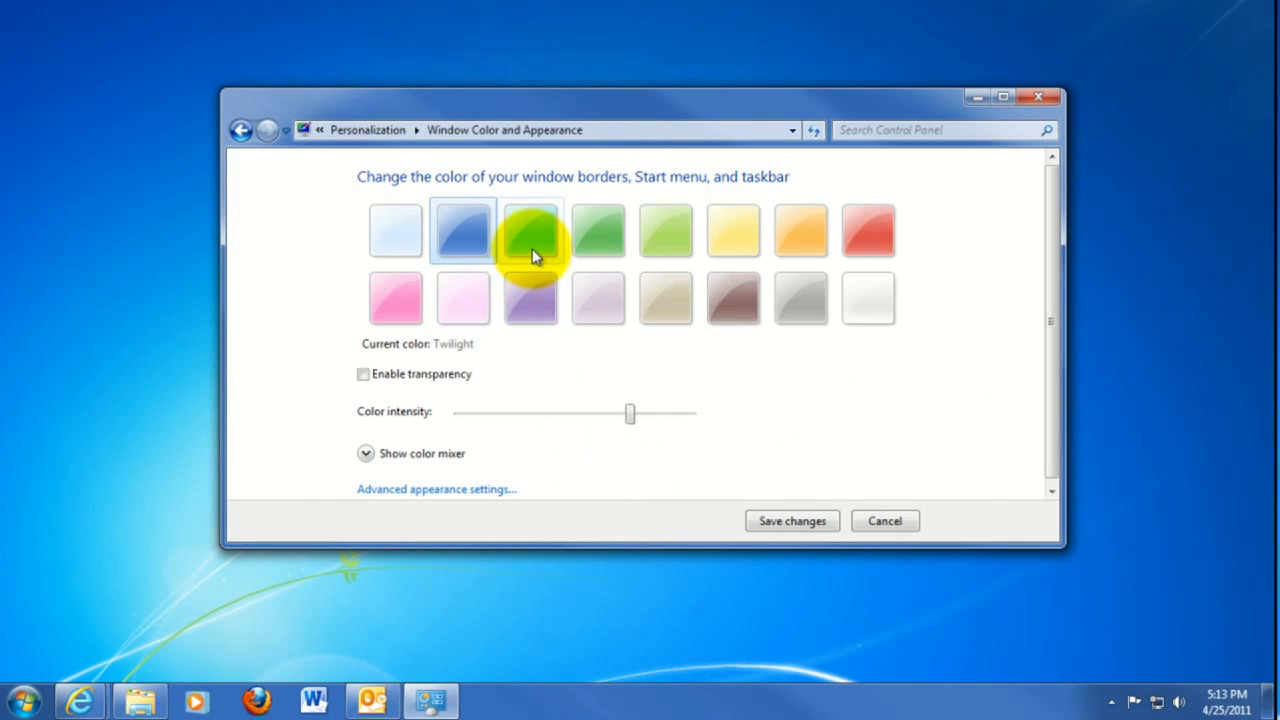
click(598, 230)
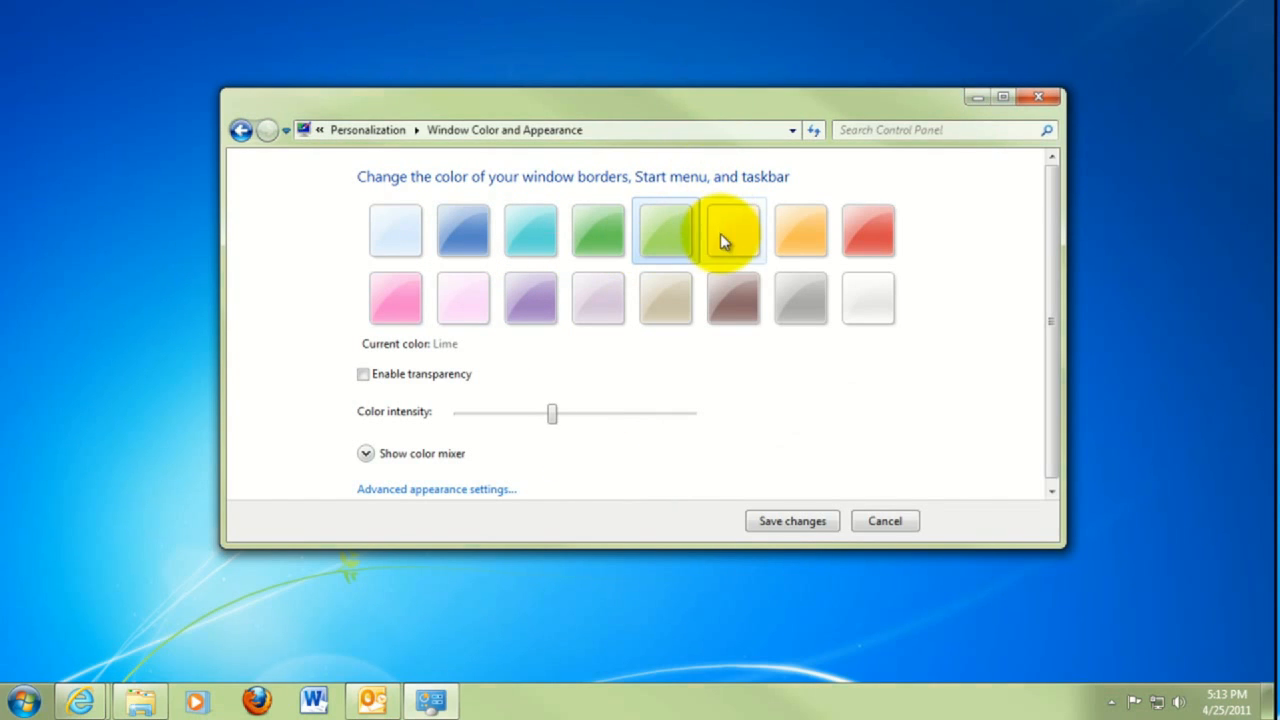
click(870, 230)
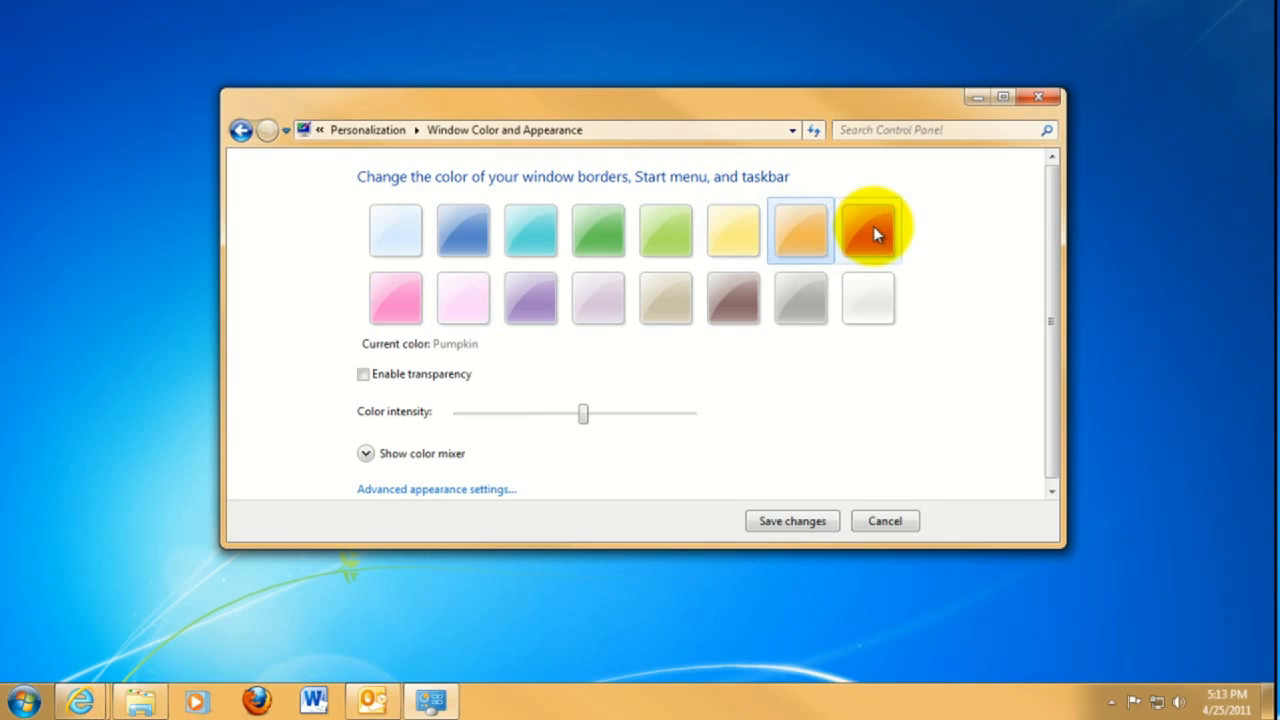
click(872, 231)
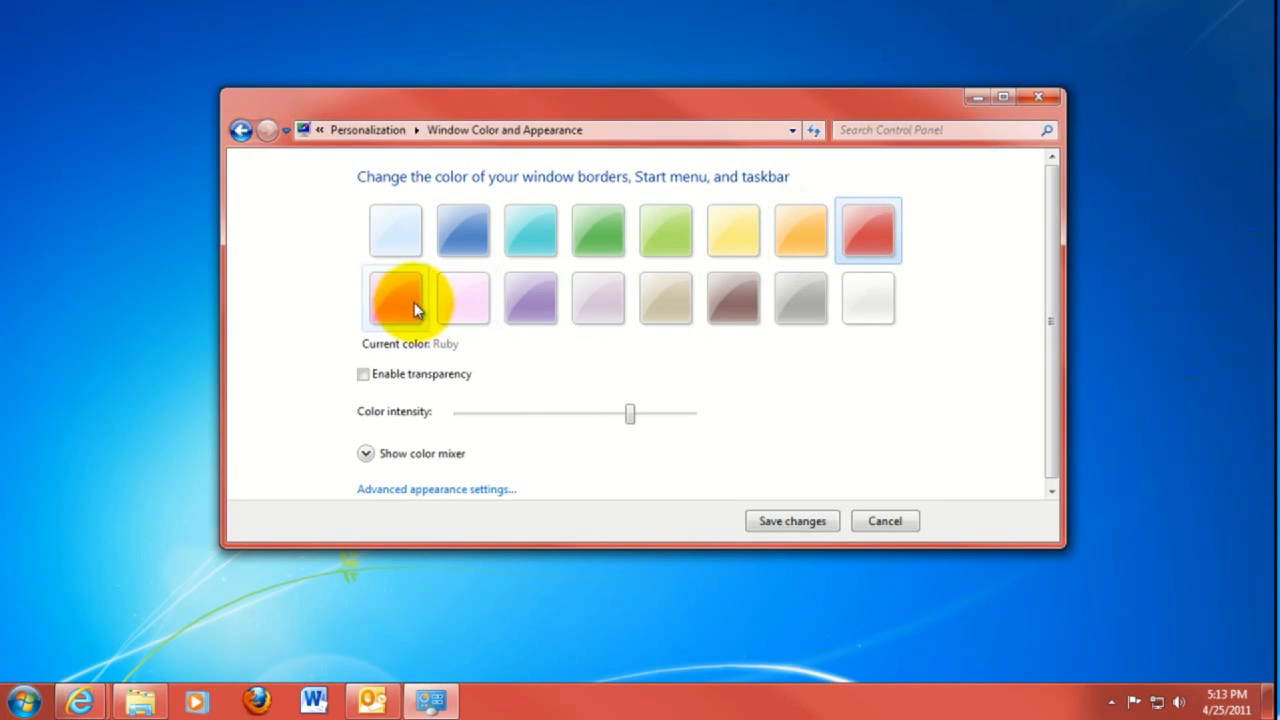
click(396, 298)
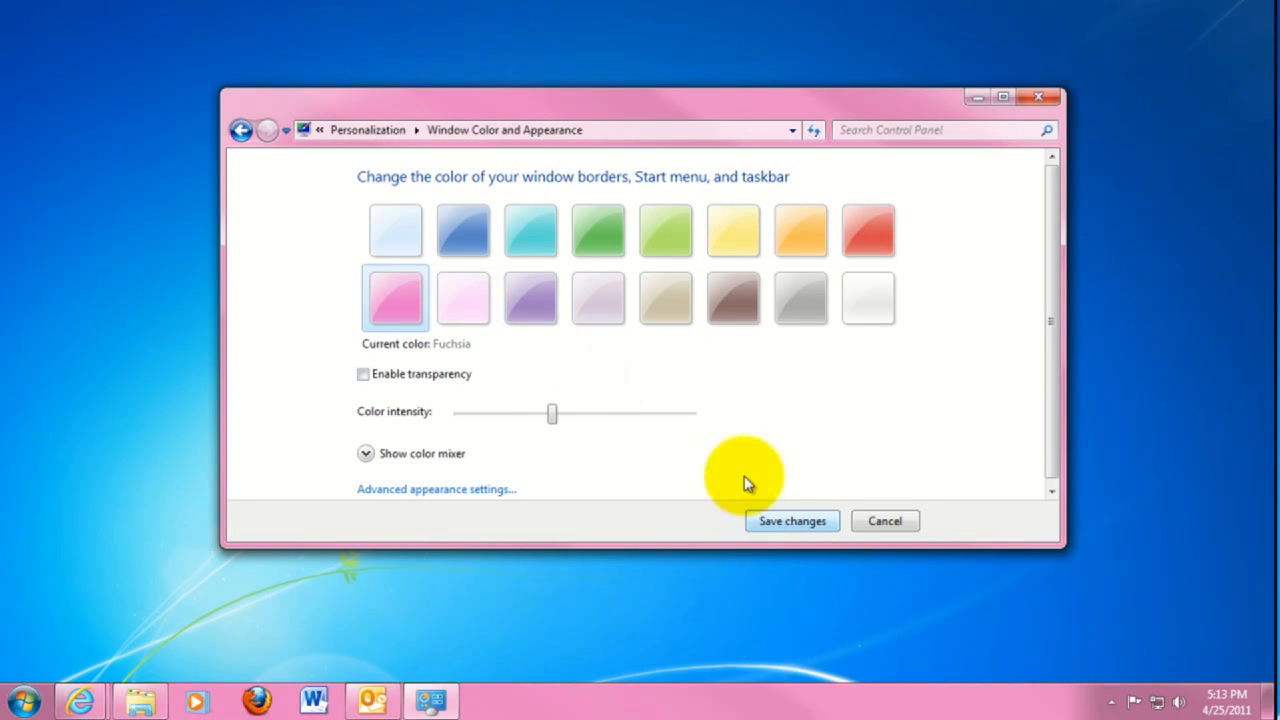
click(461, 229)
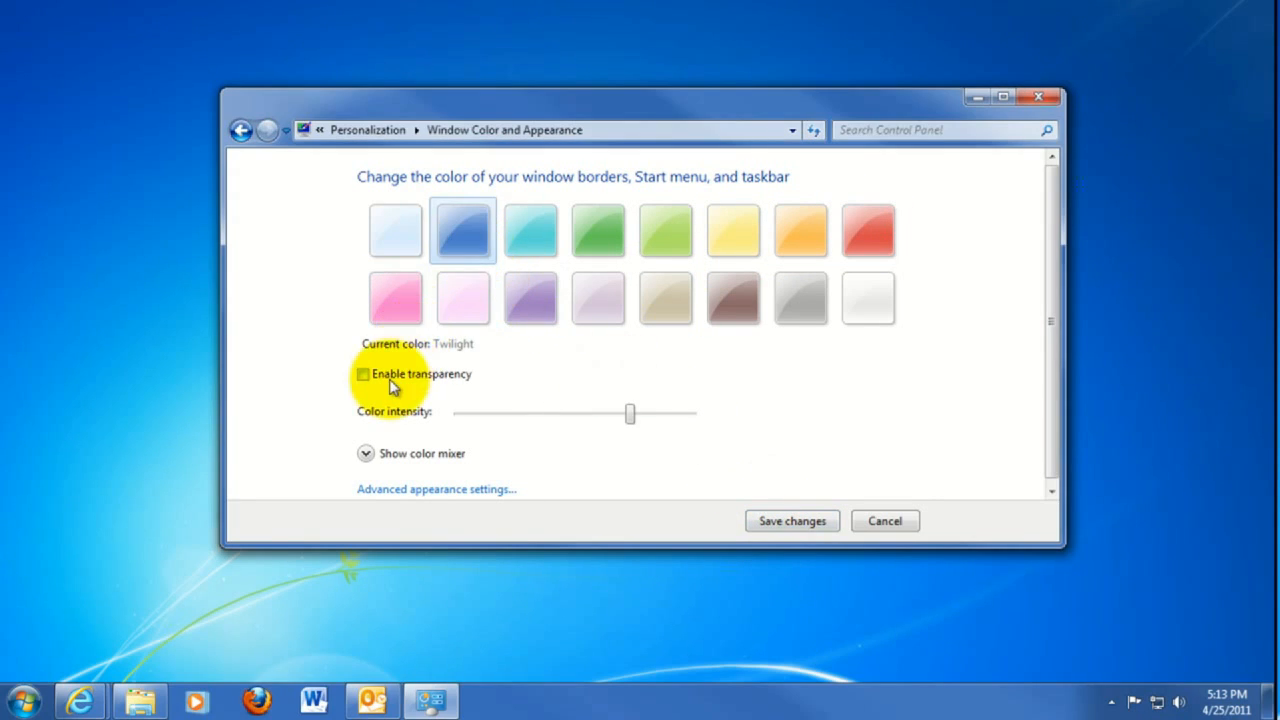
click(362, 374)
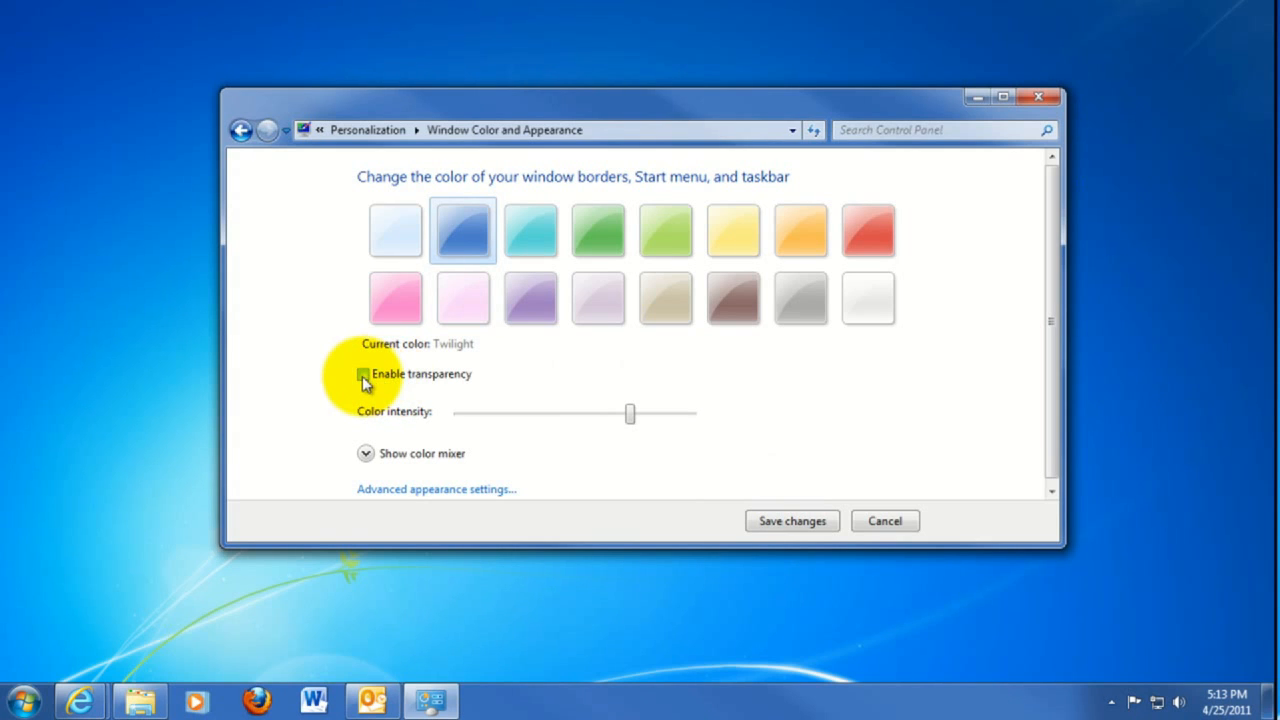
click(364, 374)
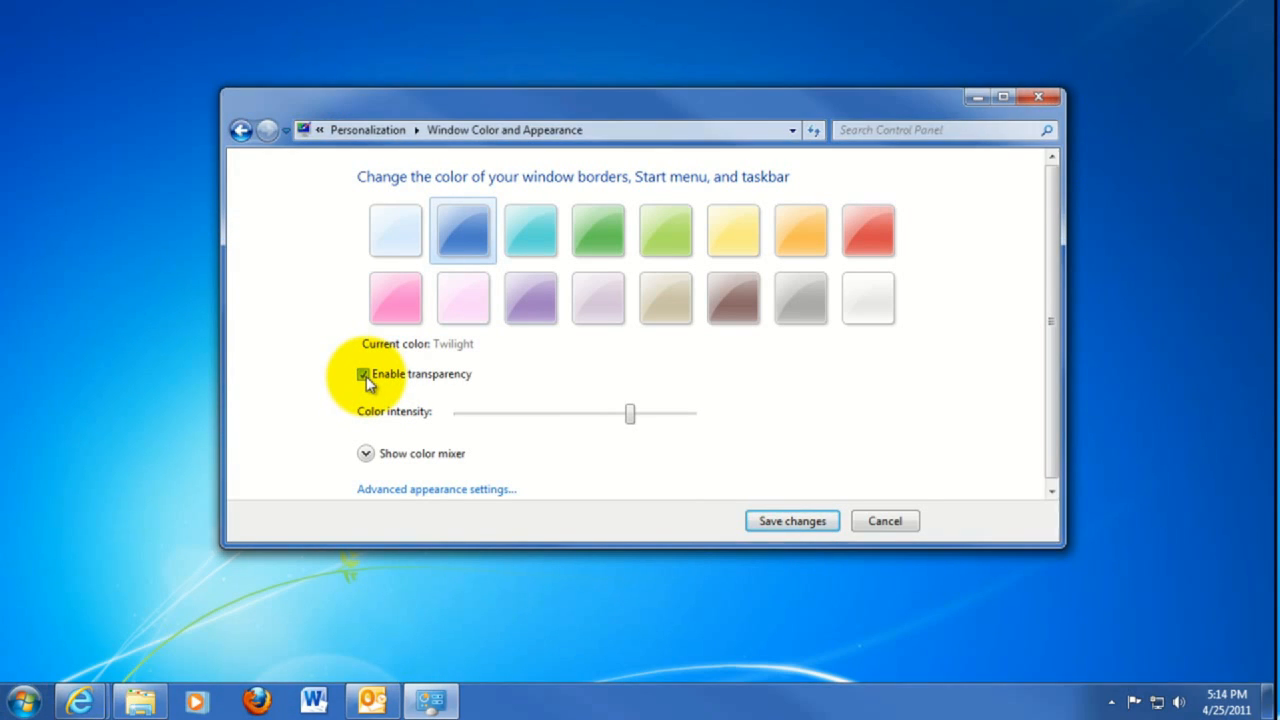
click(364, 374)
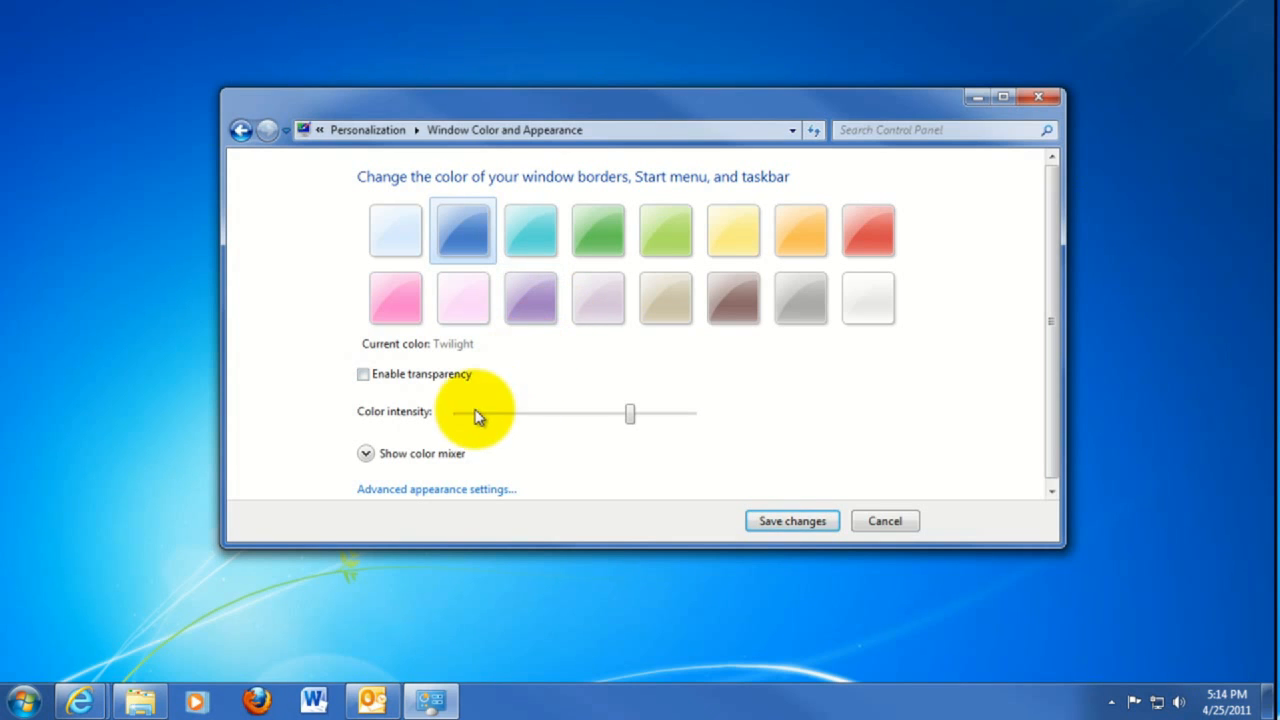
Expand the color mixer to show Hue, Saturation and Brightness sliders.
click(367, 452)
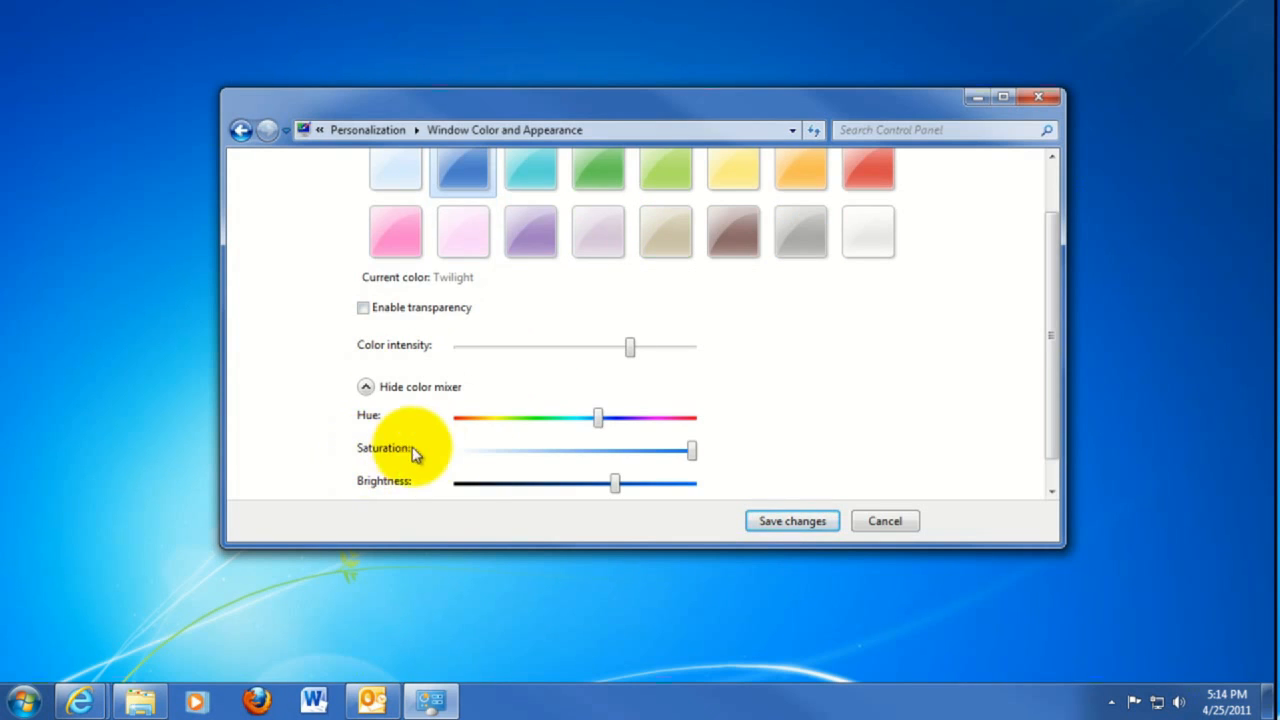
mouse_move(598, 440)
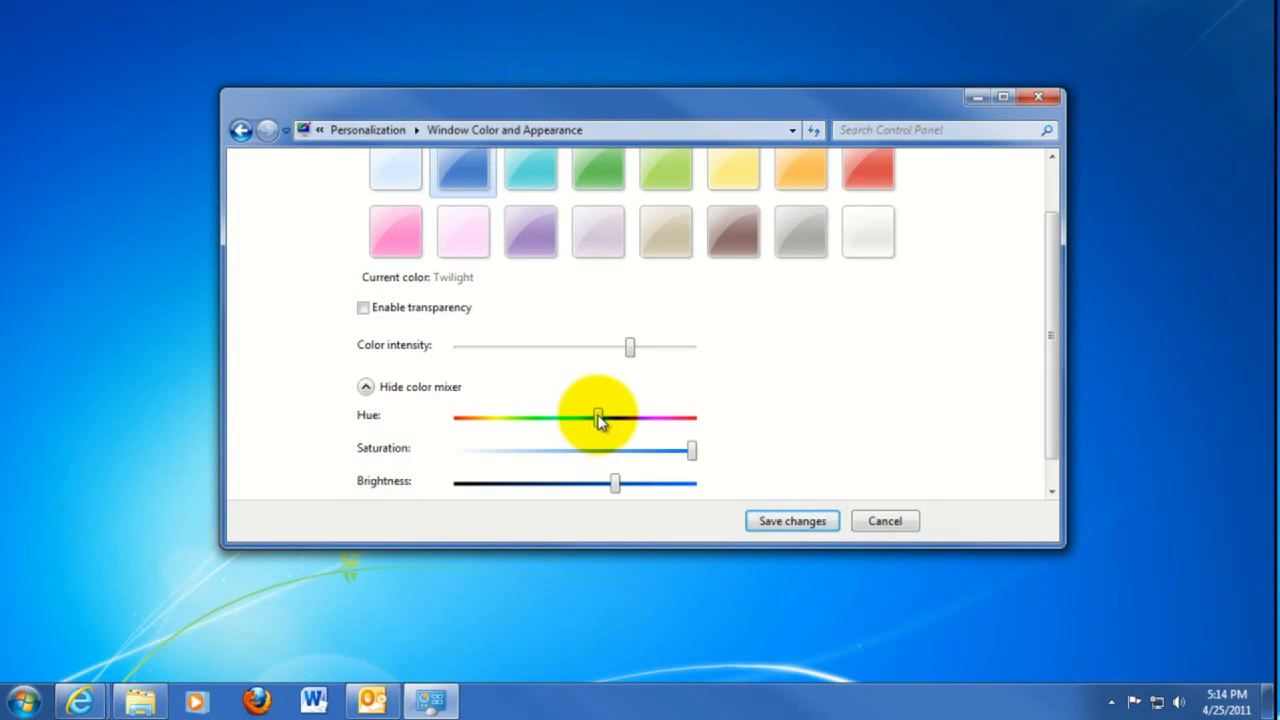